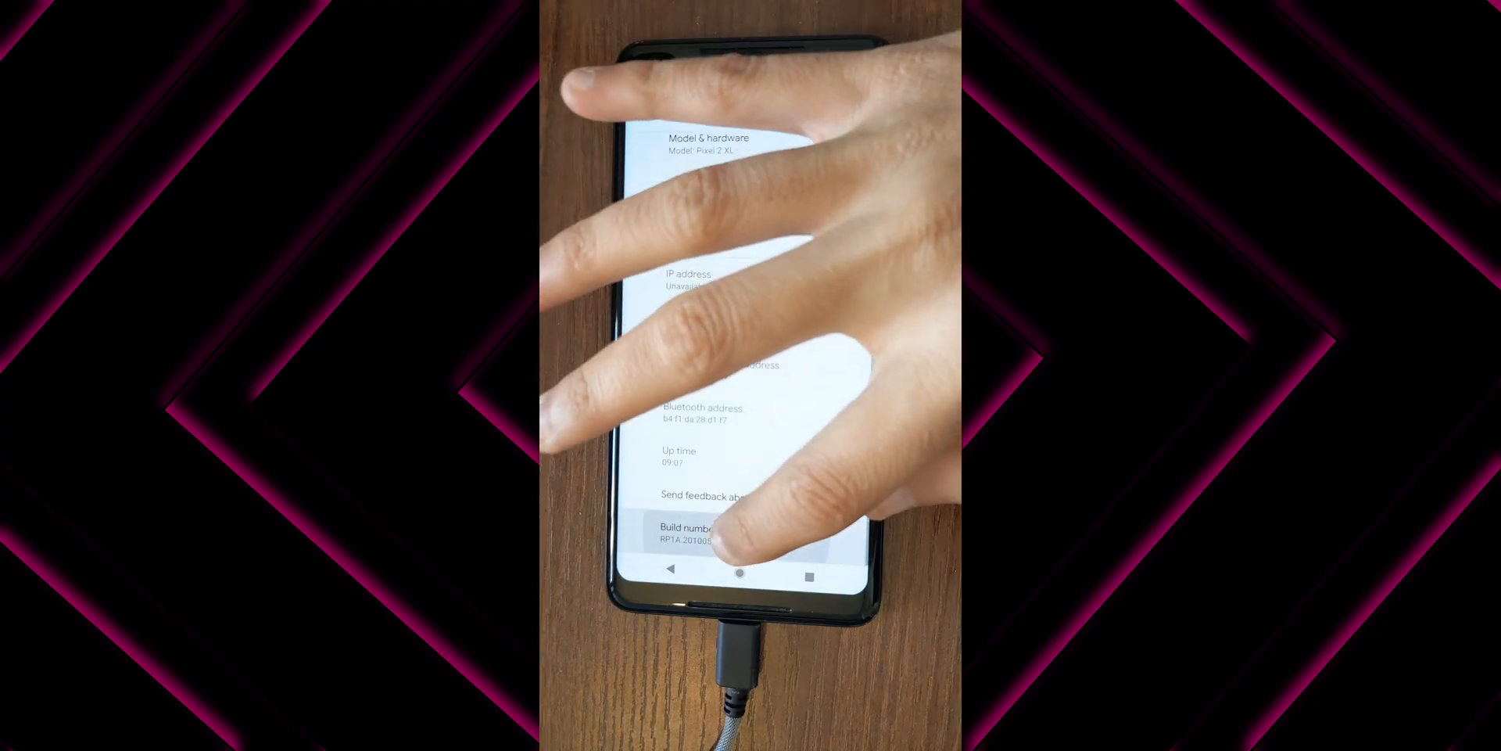
Unlock developer mode via Build number, then find Developer options under System
{"action": "left_click", "coordinate": [718, 532]}
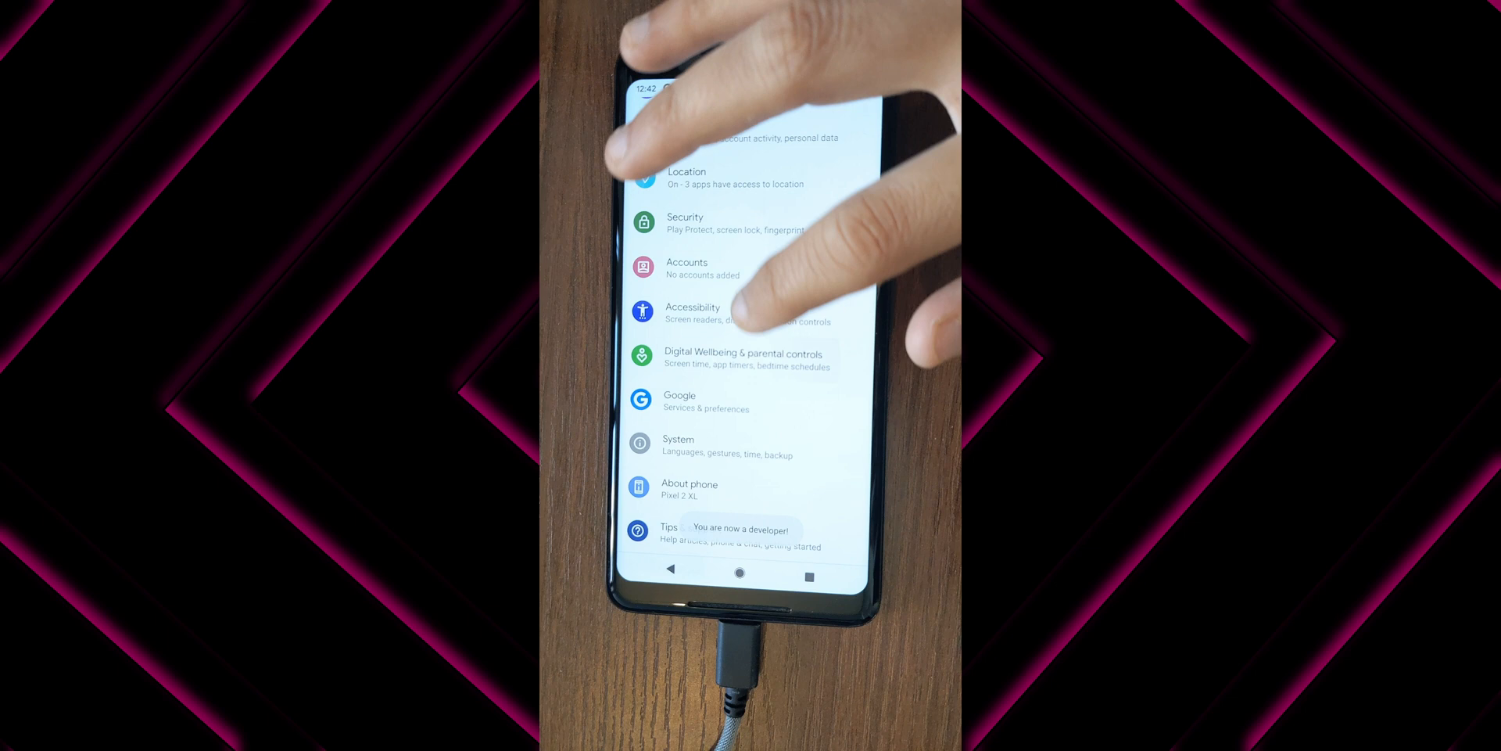
{"action": "scroll", "scroll_direction": "down", "scroll_amount": 3}
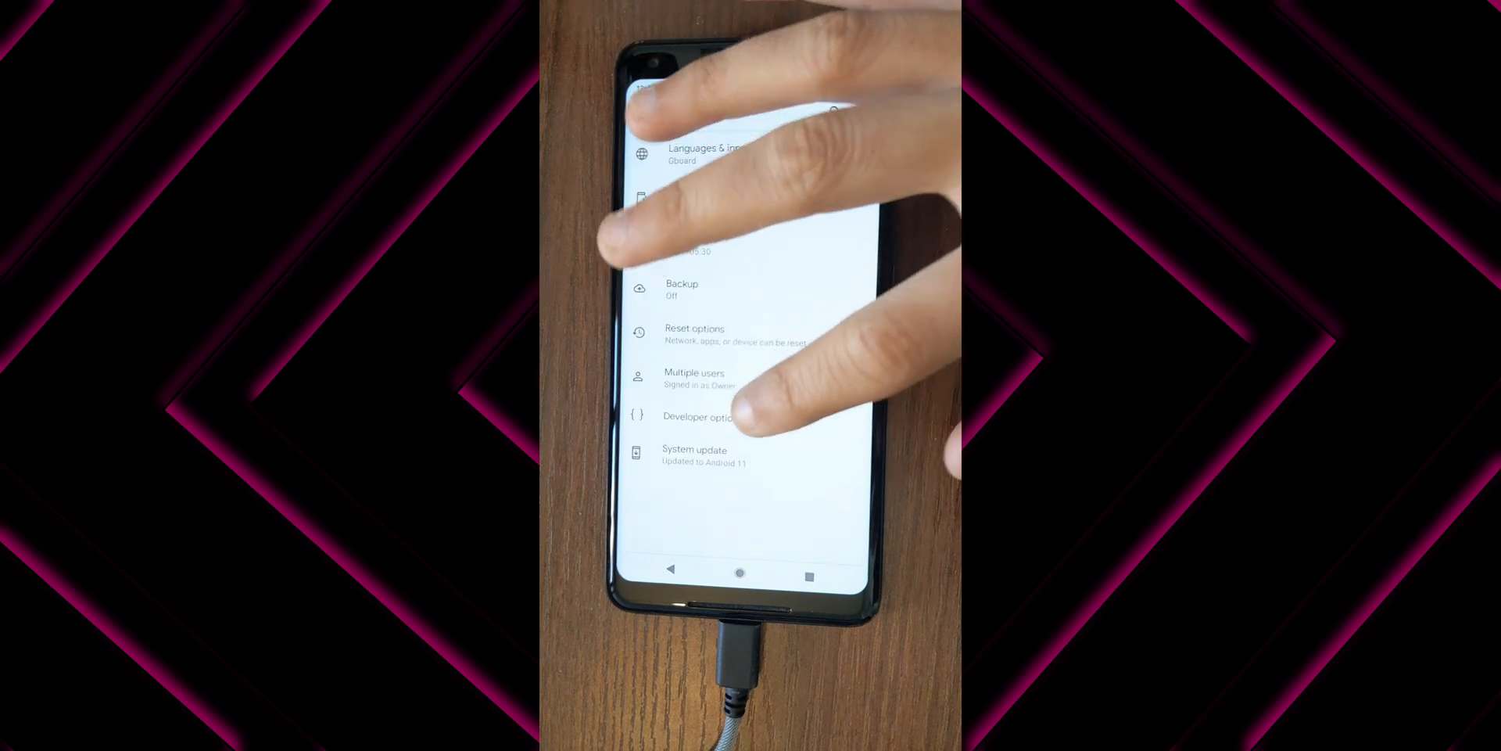
{"action": "left_click", "coordinate": [709, 415]}
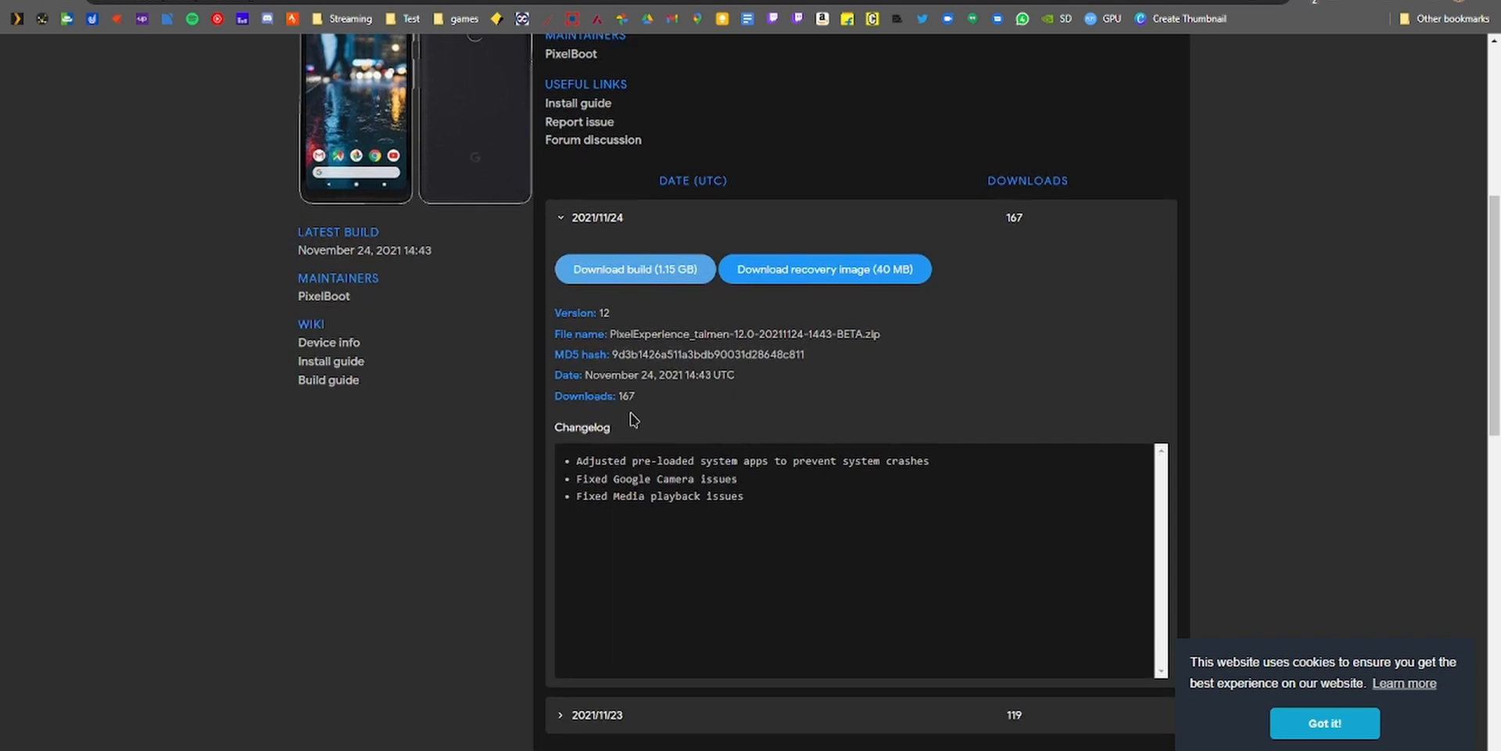
Scroll the taimen page back up to the 2021/11/24 build downloads
{"action": "scroll", "scroll_direction": "up", "scroll_amount": 3}
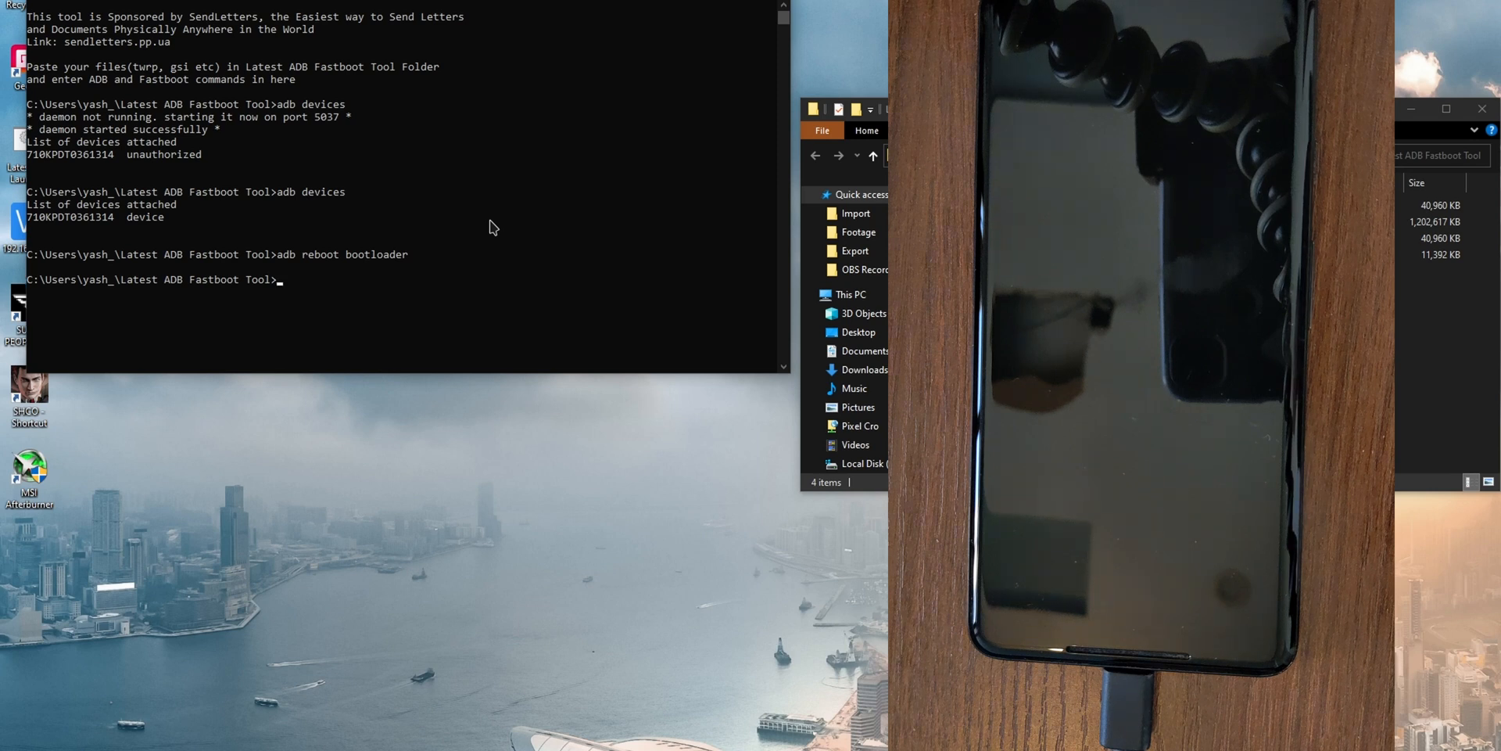
Start entering 'fastboot devices' after rebooting into the bootloader
{"action": "type", "text": "fastboot de"}
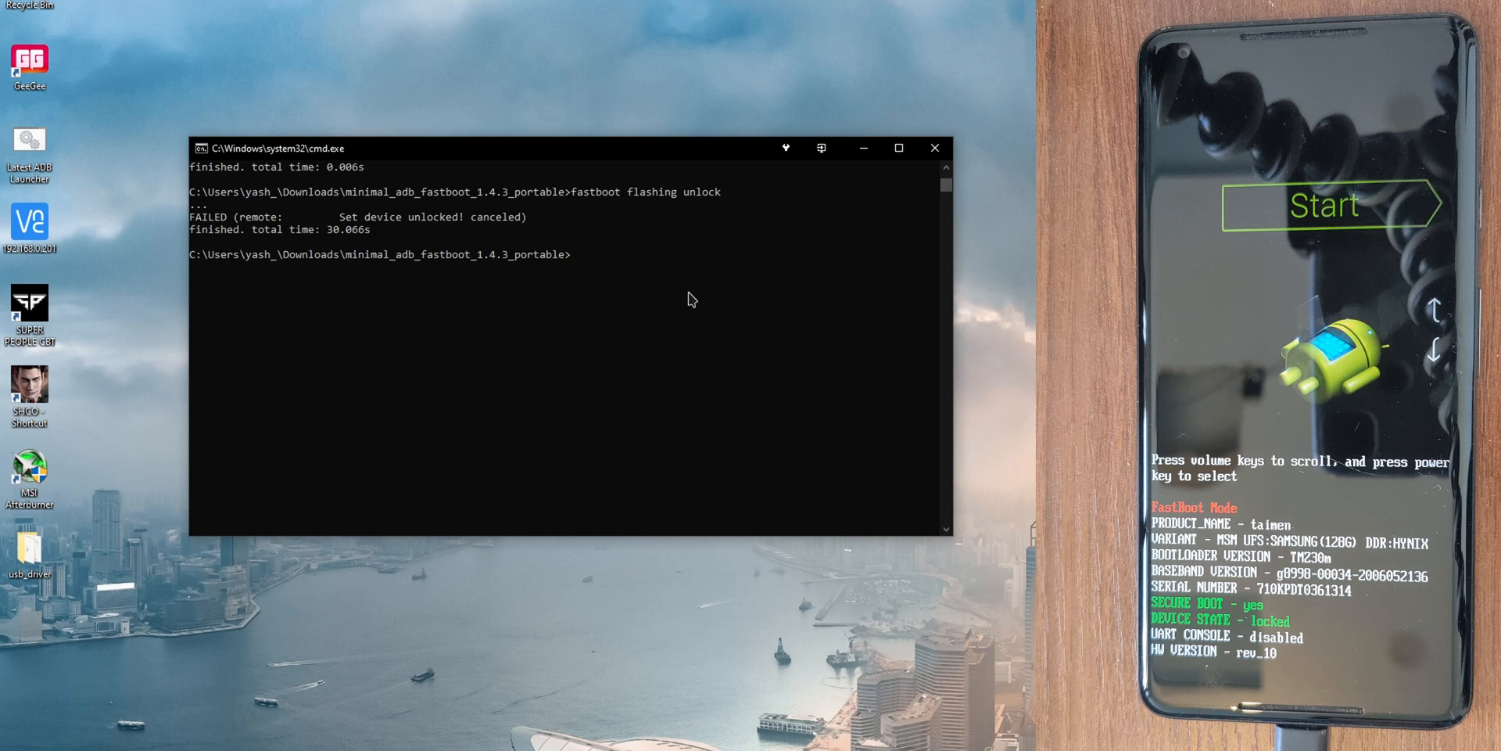
Run 'fastboot flashing unlock' so the phone prompts to unlock the bootloader
{"action": "type", "text": "fastboot flashing unlock"}
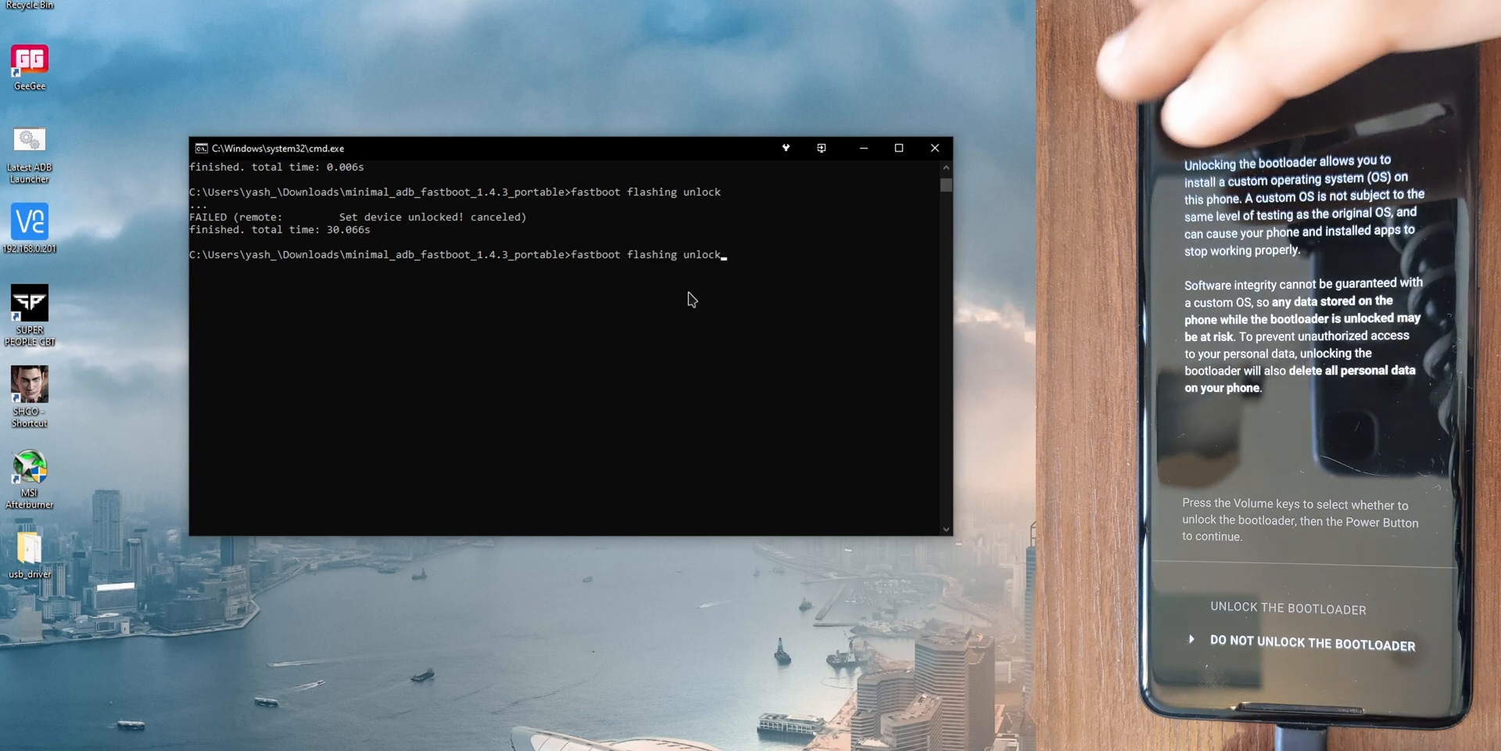
{"action": "key", "text": "enter"}
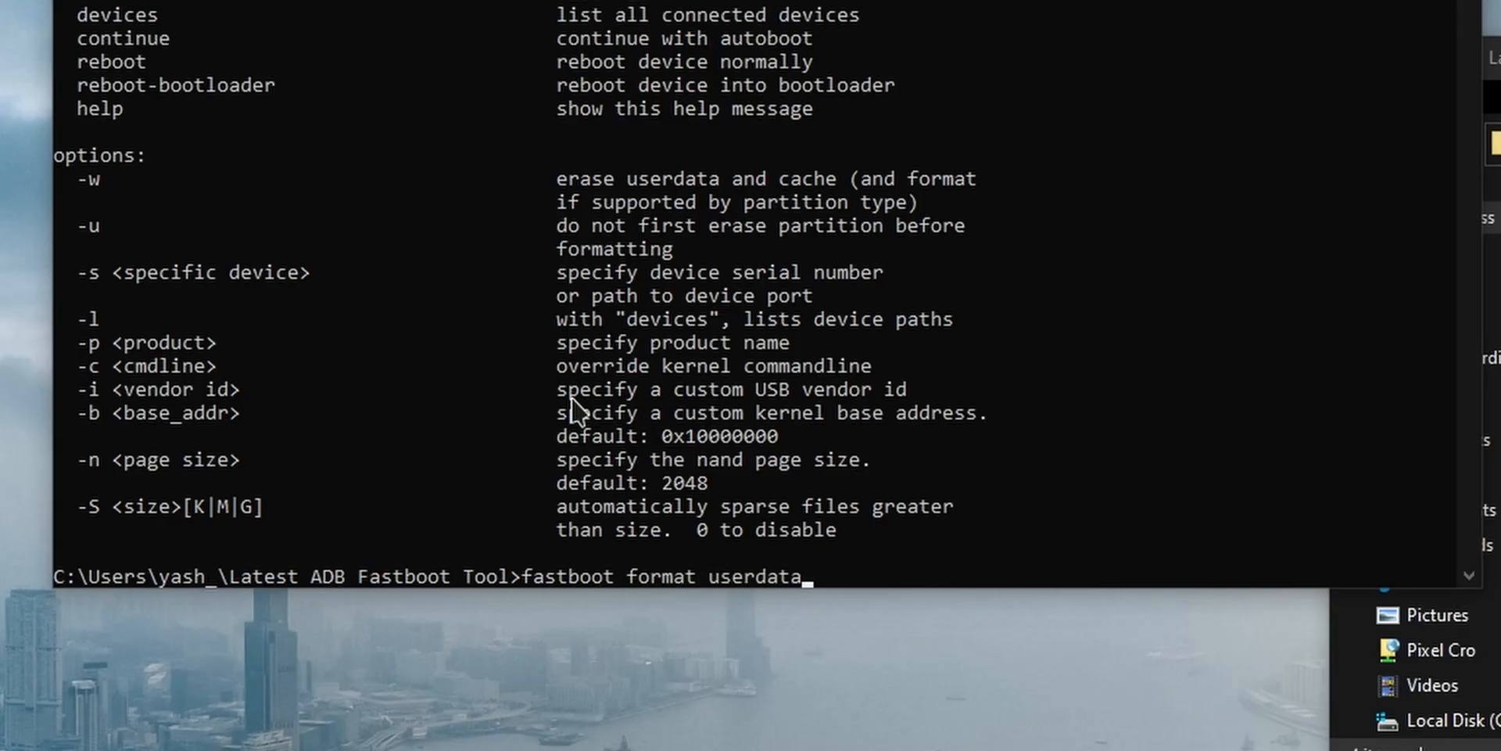
{"action": "key", "text": "enter"}
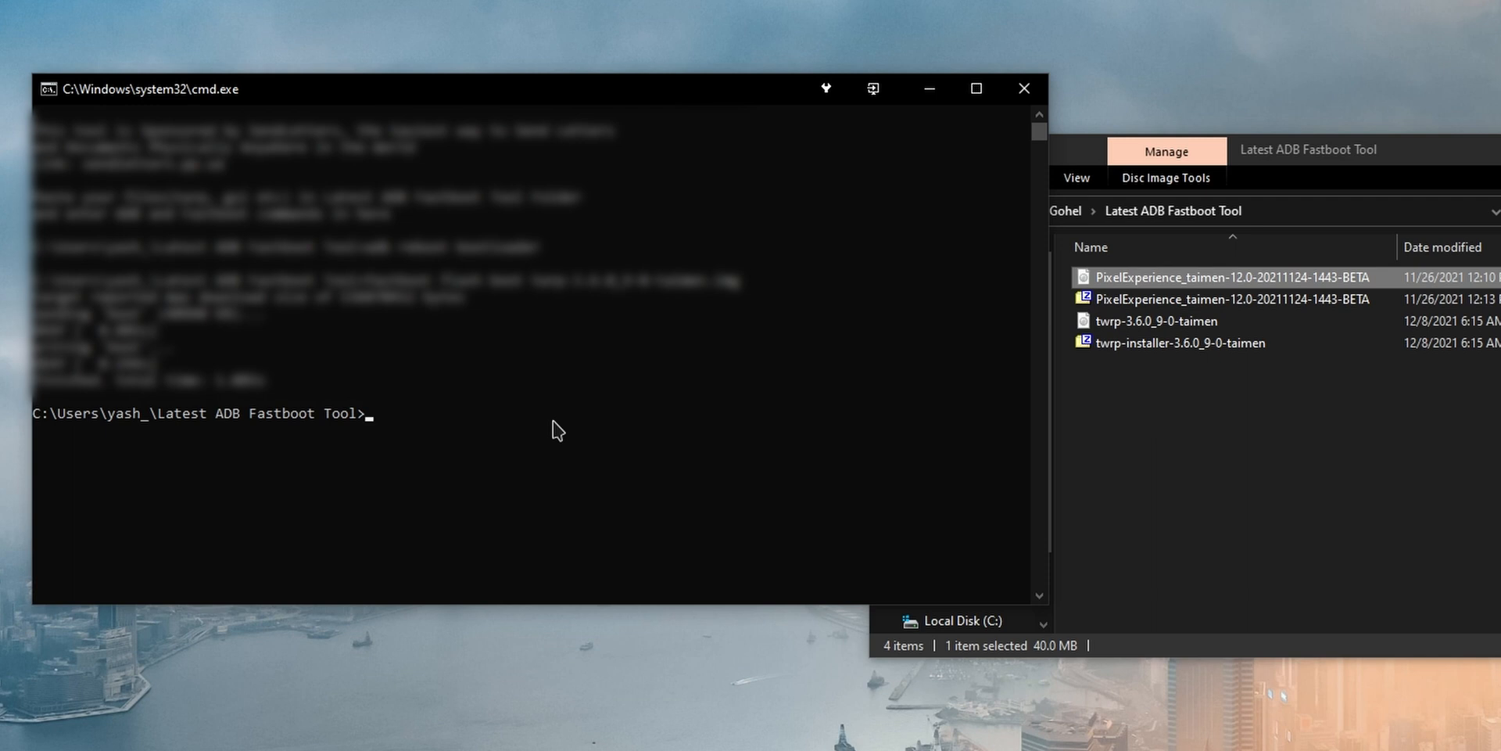
{"action": "type", "text": "fastboot flash boot"}
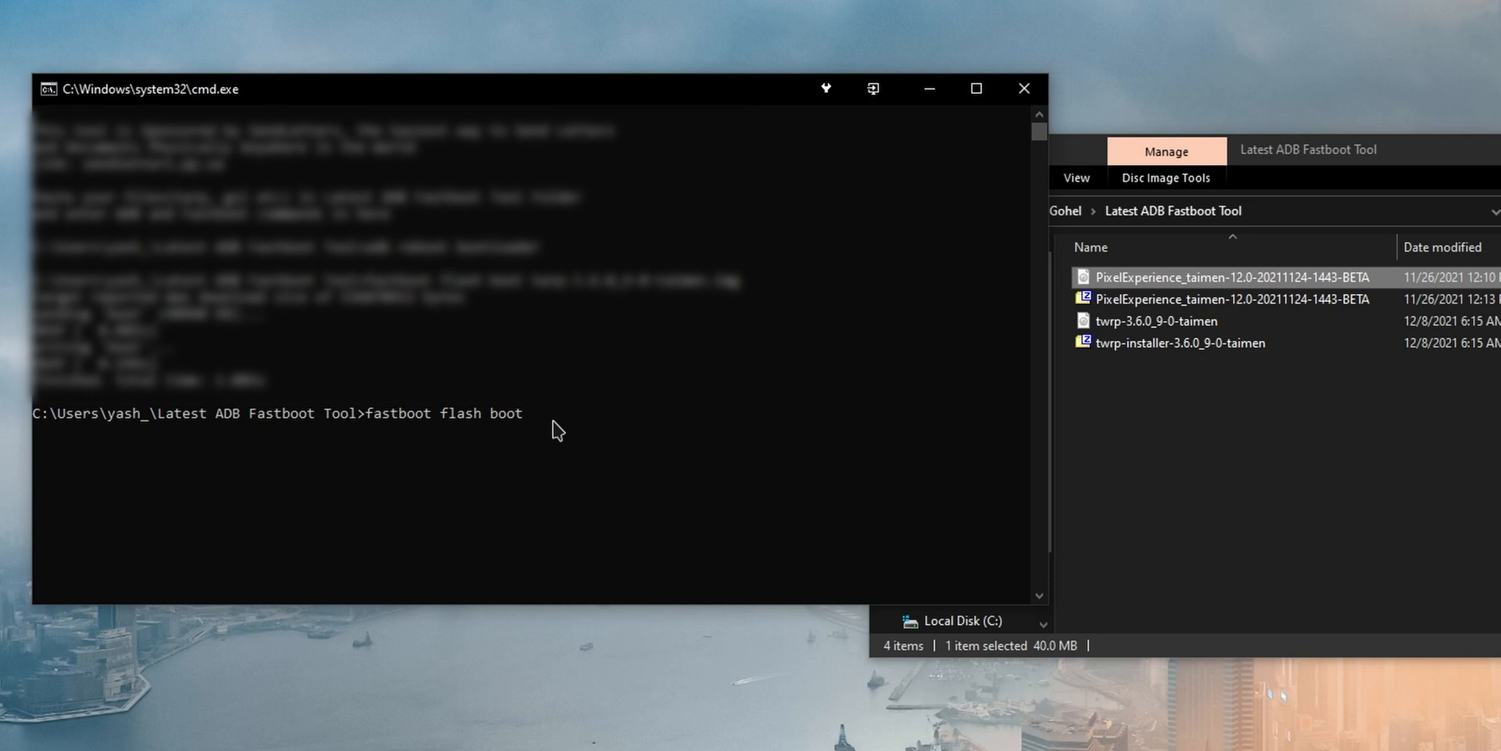
{"action": "type", "text": "PixelExperience_taimen-12.0-20211124-1443-BETA."}
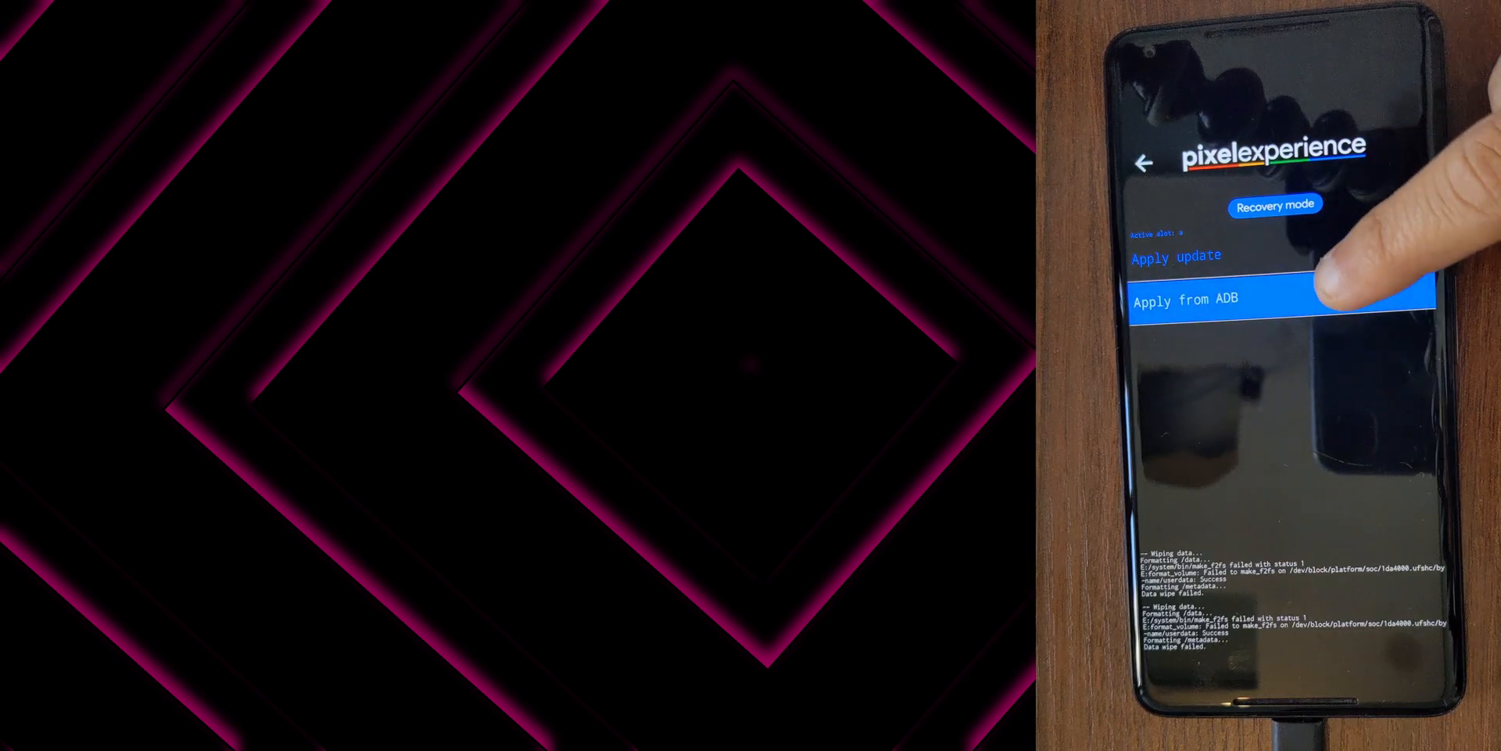
Choose Apply update, then Apply from ADB in recovery
{"action": "left_click", "coordinate": [1245, 299]}
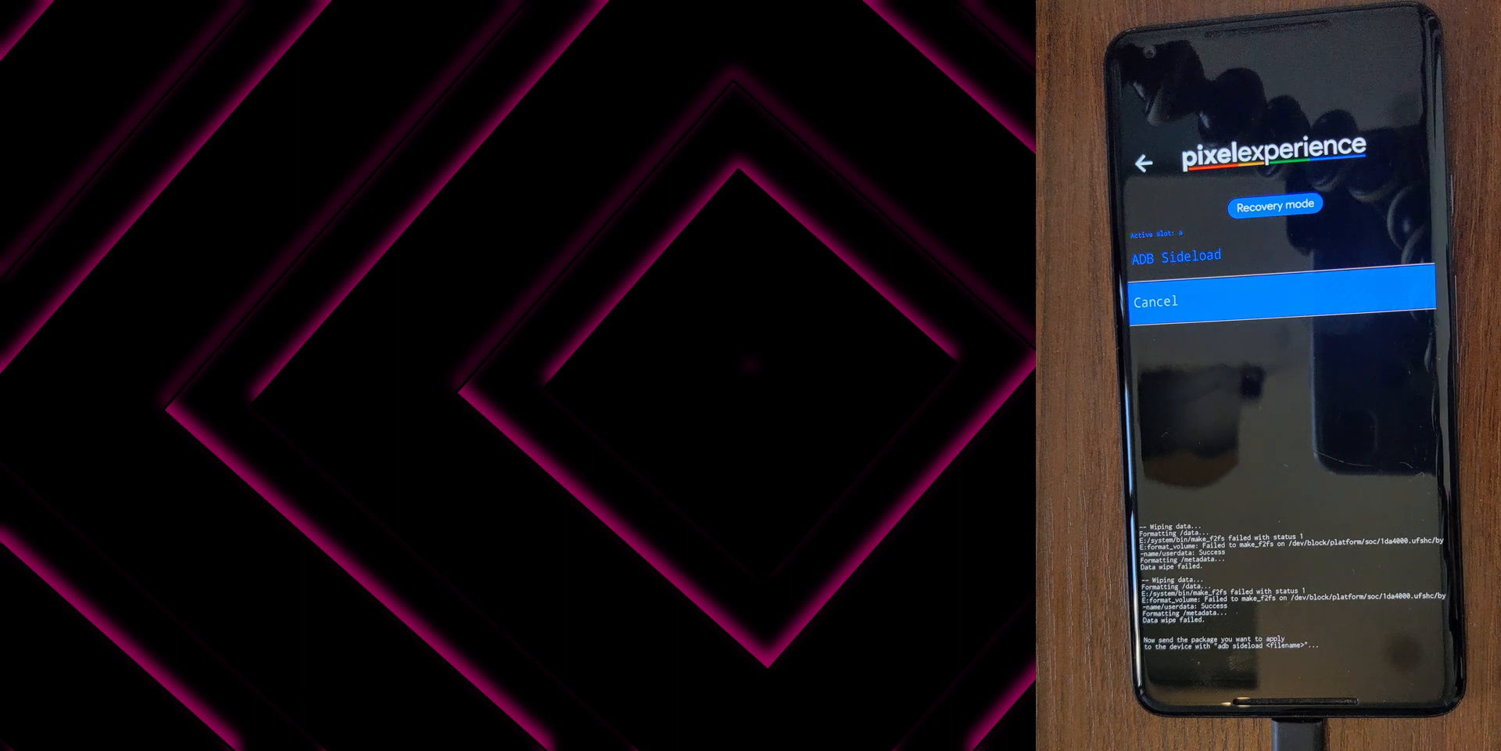